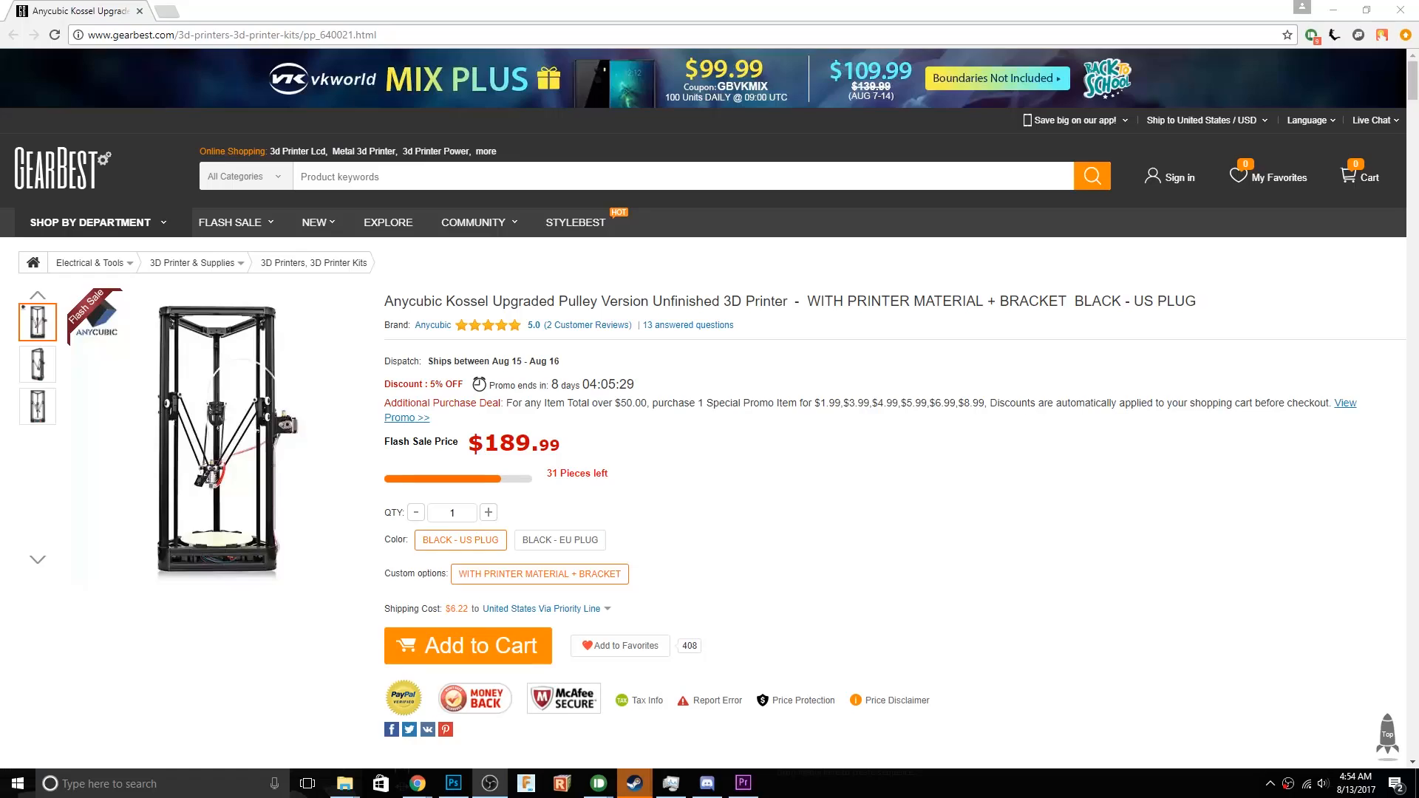
mouse_move(996, 292)
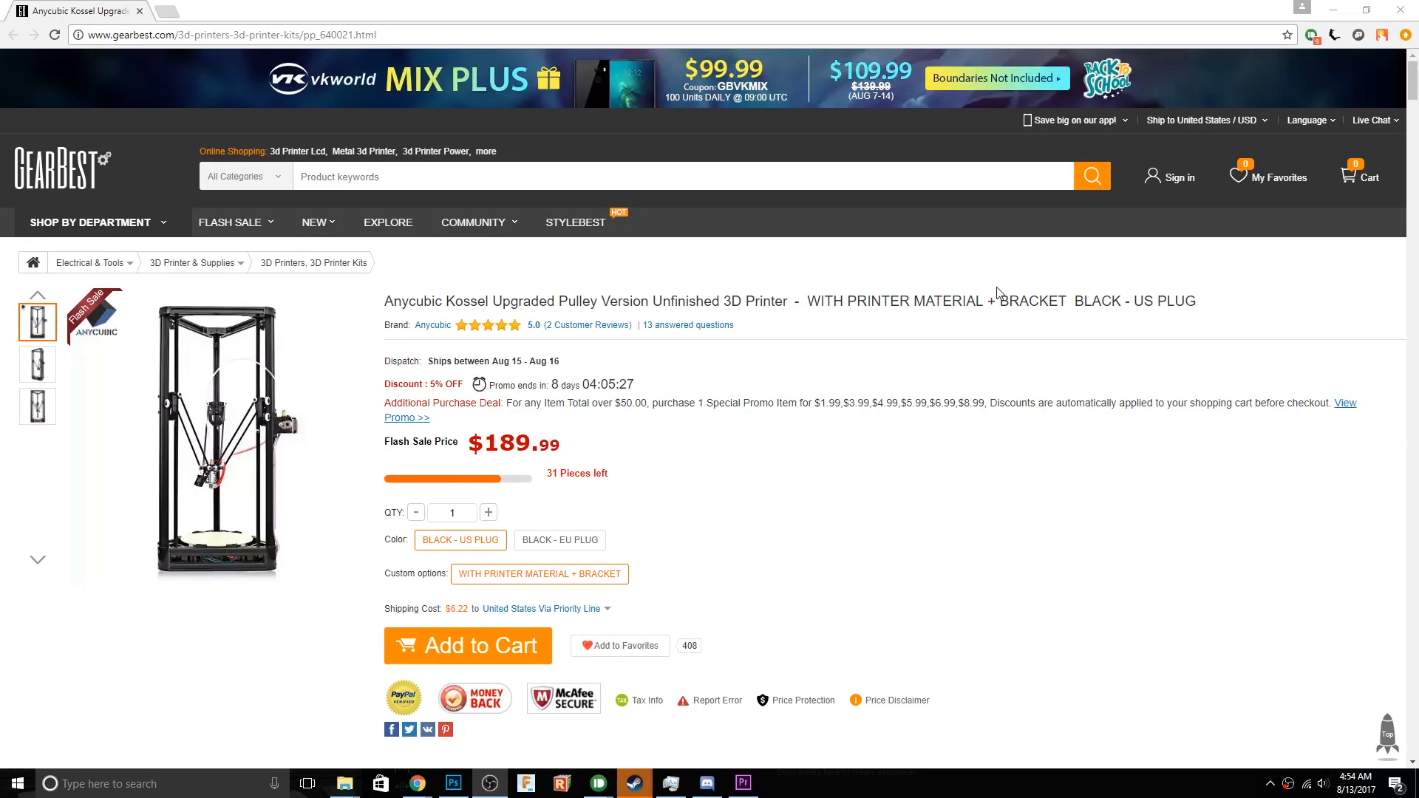
left_click(218, 436)
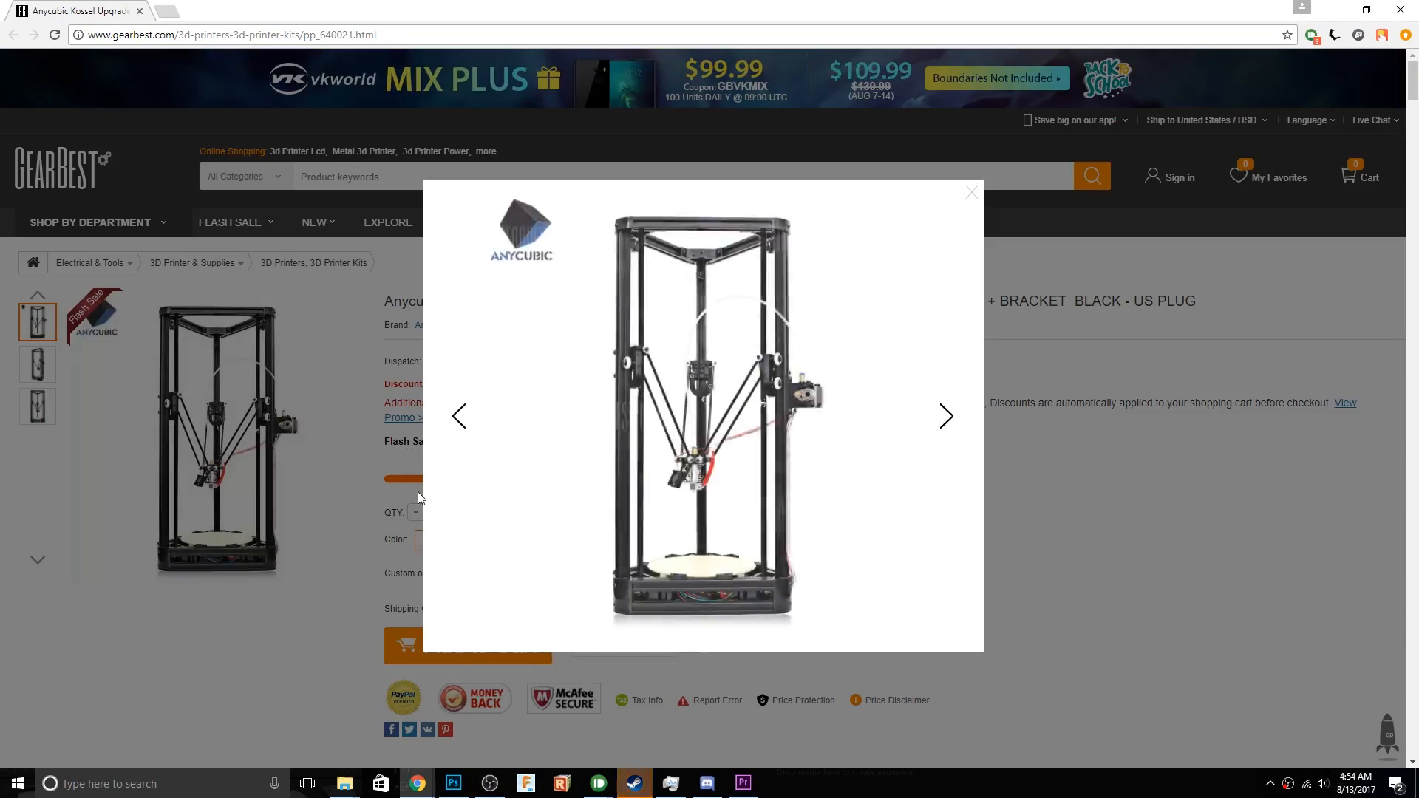
left_click(945, 416)
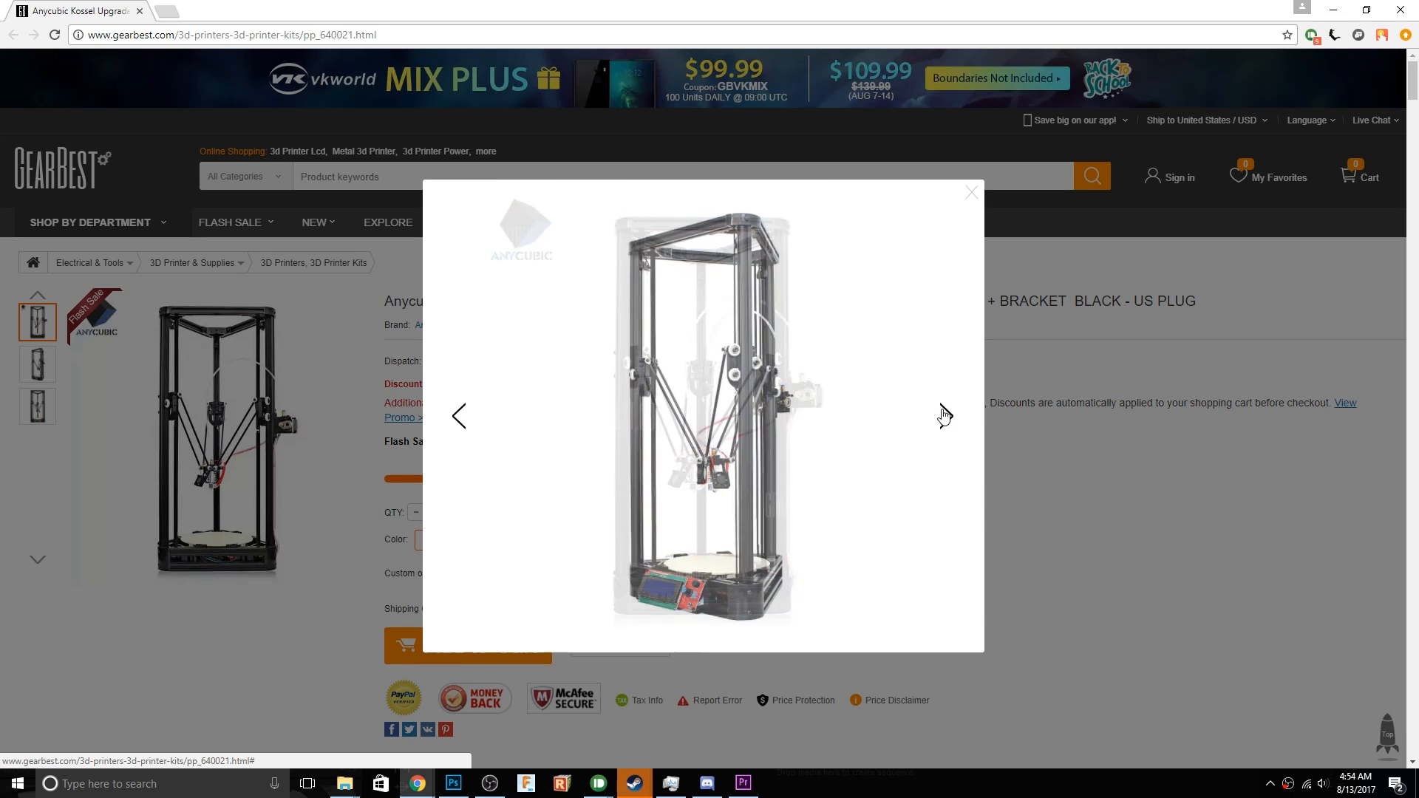
left_click(970, 192)
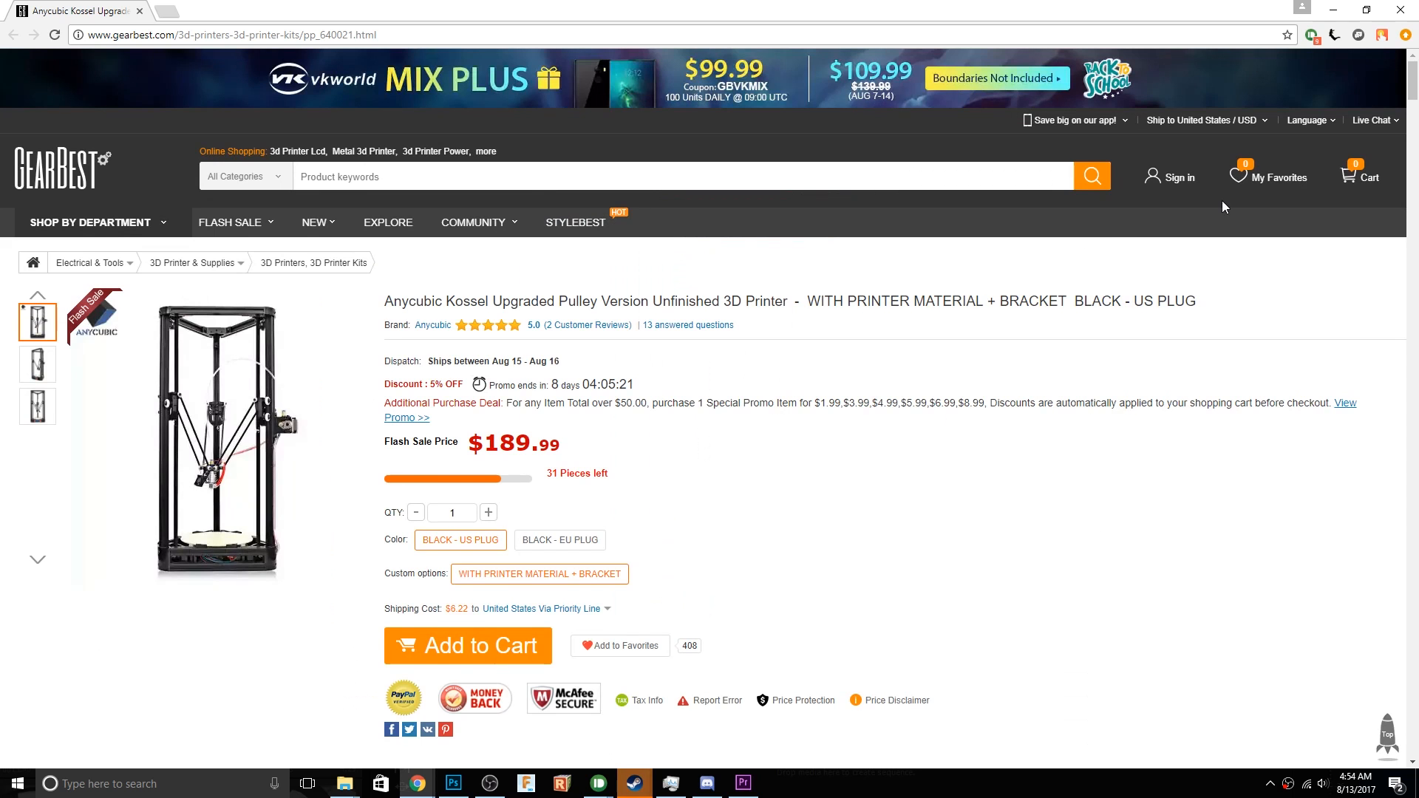